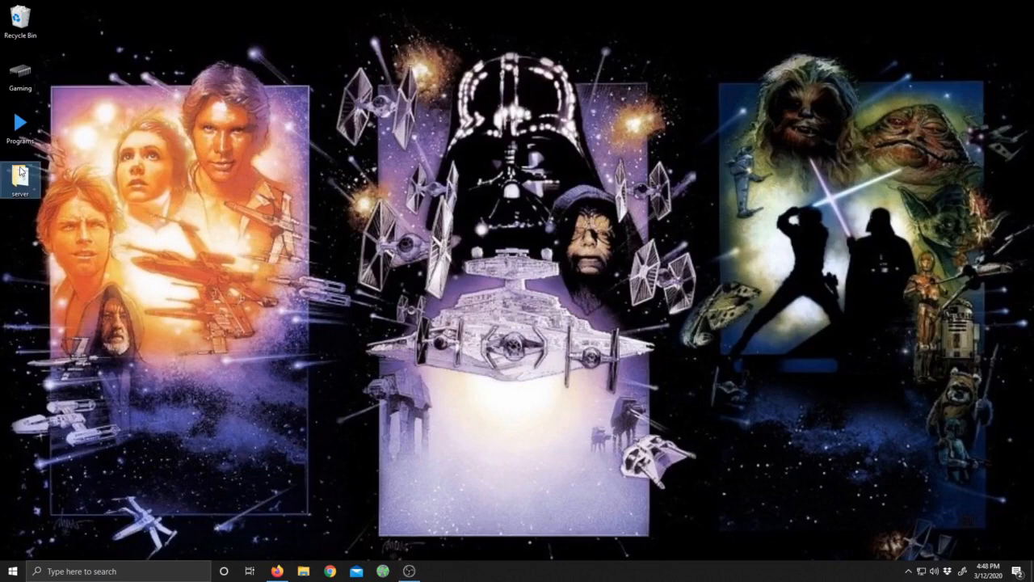
pyautogui.moveTo(19, 178)
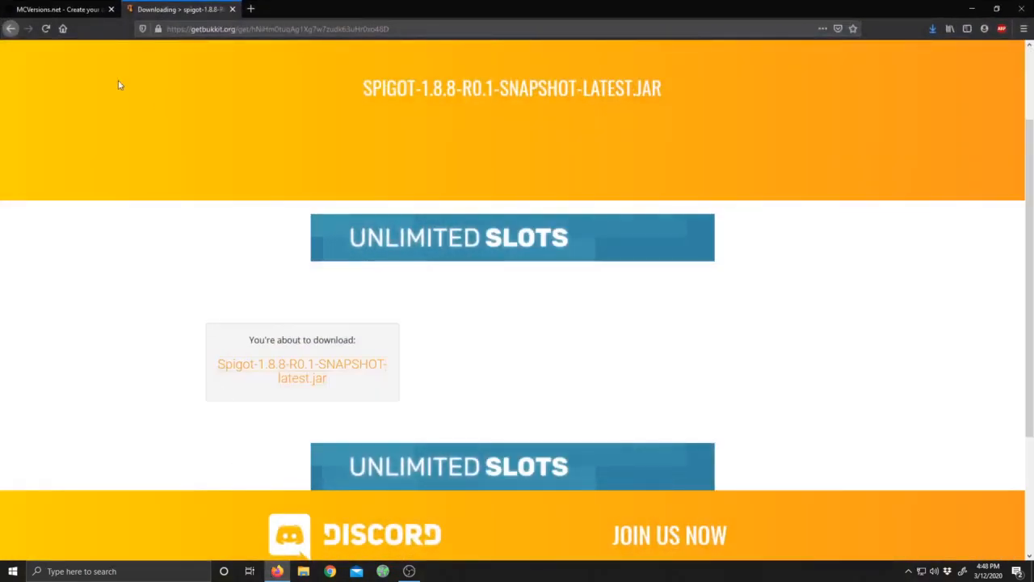
# Start the Minecraft 1.8.8 server jar download from the MCVersions page
pyautogui.click(57, 9)
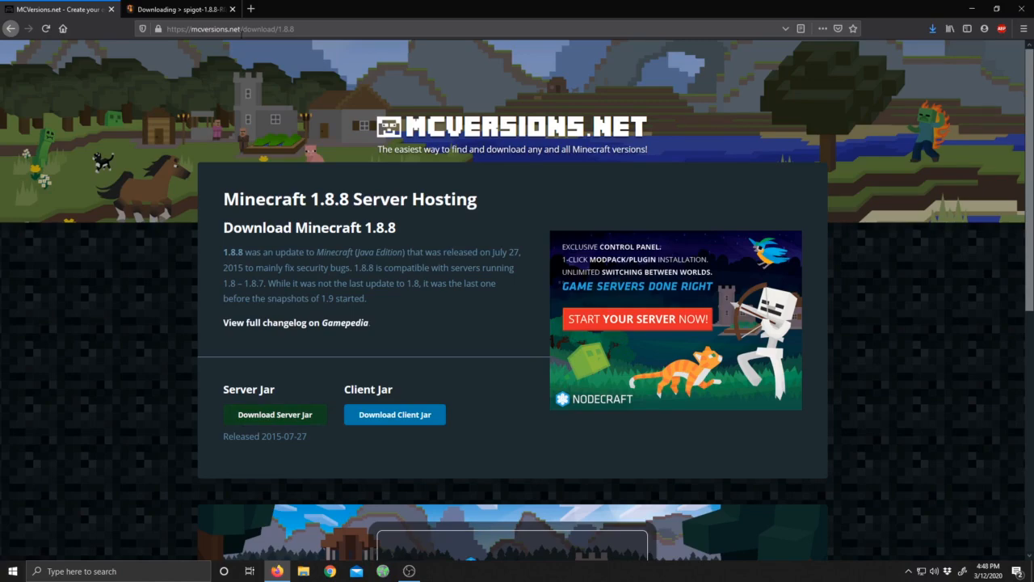
pyautogui.scroll(-3)
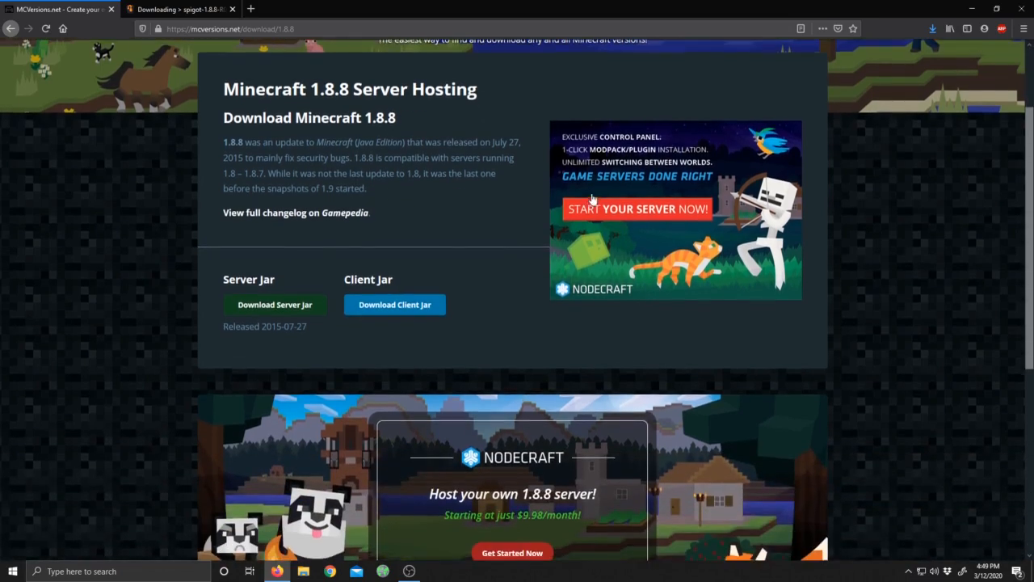
pyautogui.scroll(-3)
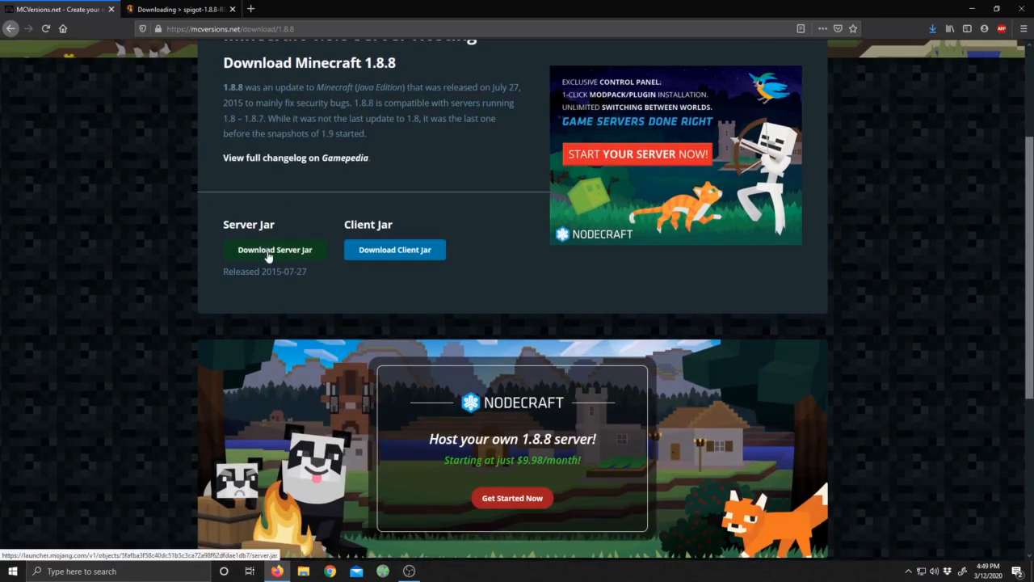
pyautogui.click(275, 249)
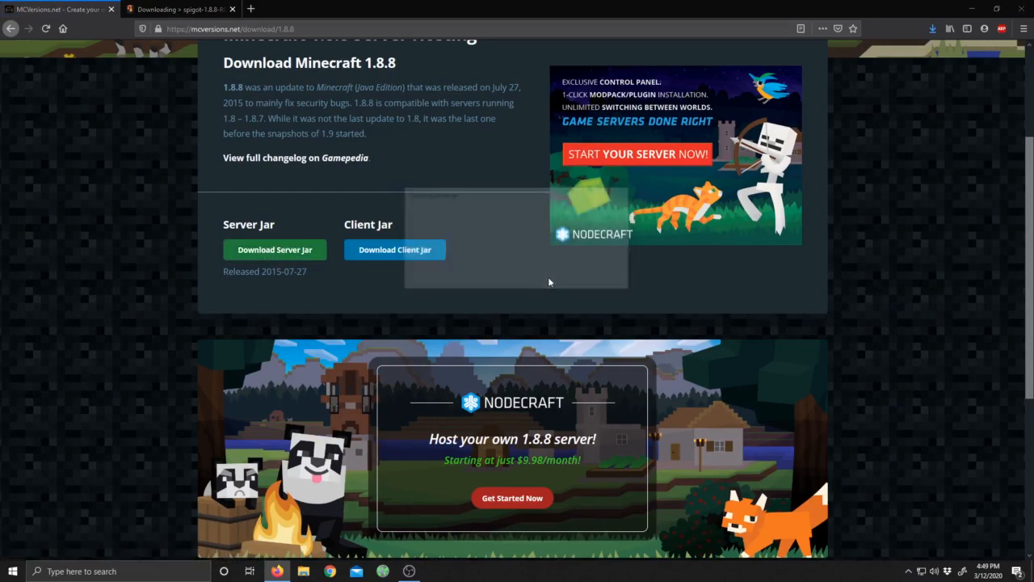
pyautogui.click(275, 249)
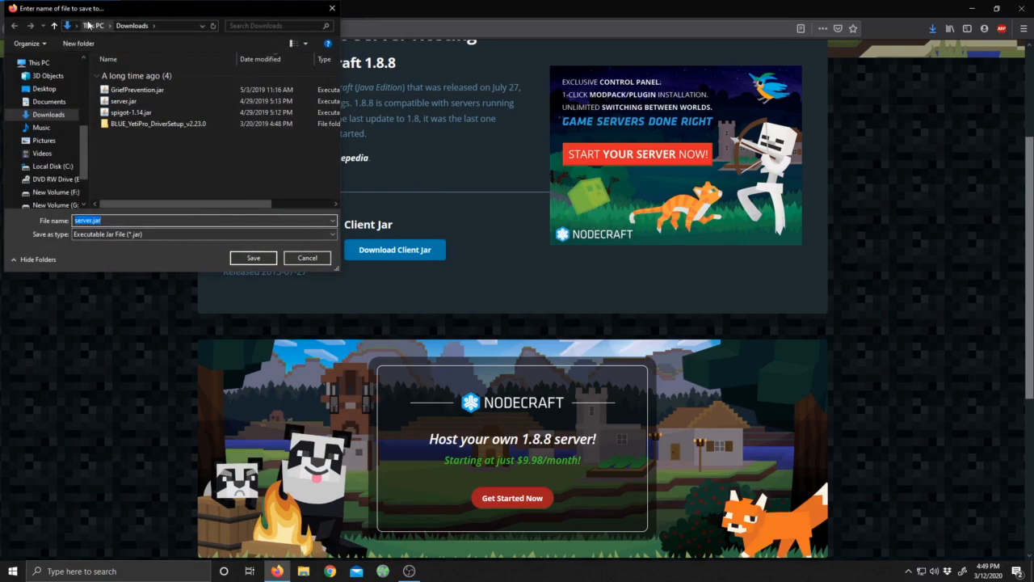
# Save server.jar into the Desktop server folder
pyautogui.click(44, 88)
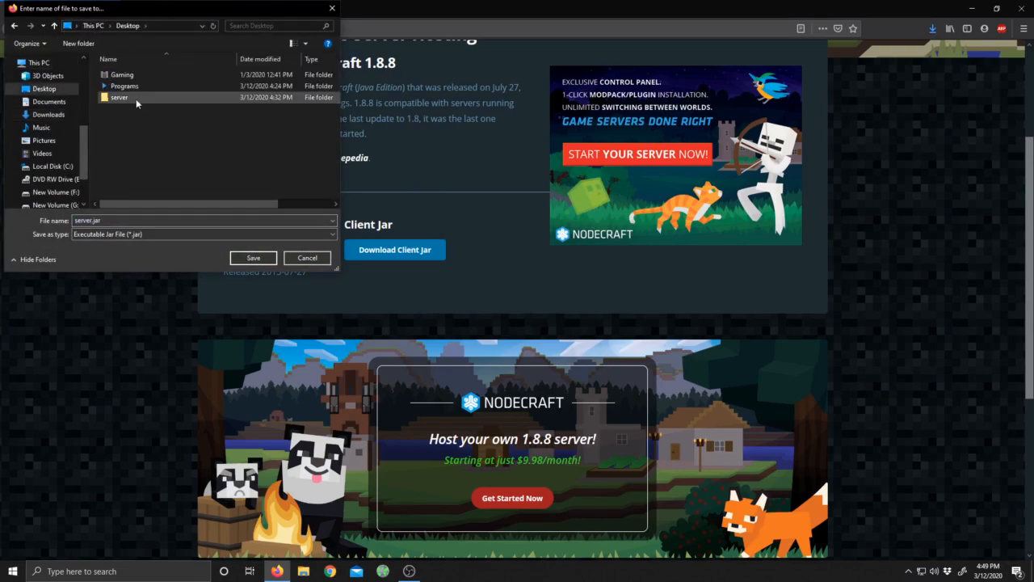
pyautogui.doubleClick(119, 97)
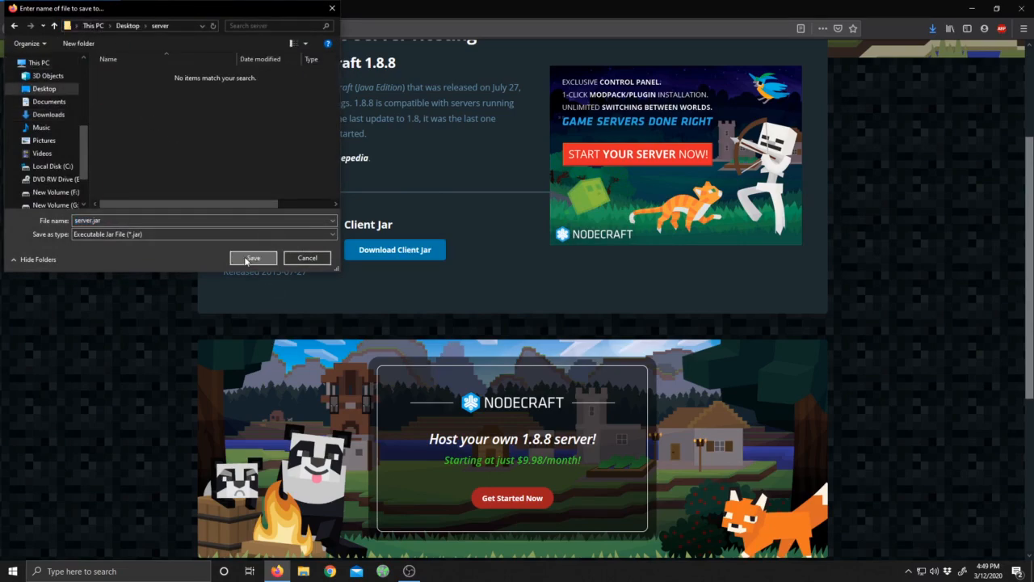
pyautogui.click(252, 258)
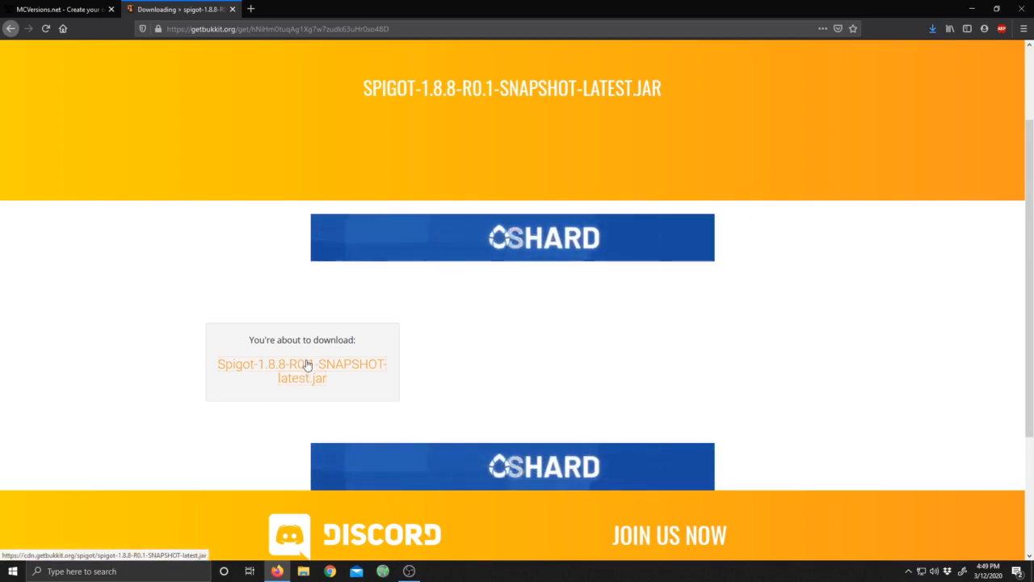
# Download the Spigot-1.8.8 snapshot jar and save it into the Desktop server folder
pyautogui.click(302, 370)
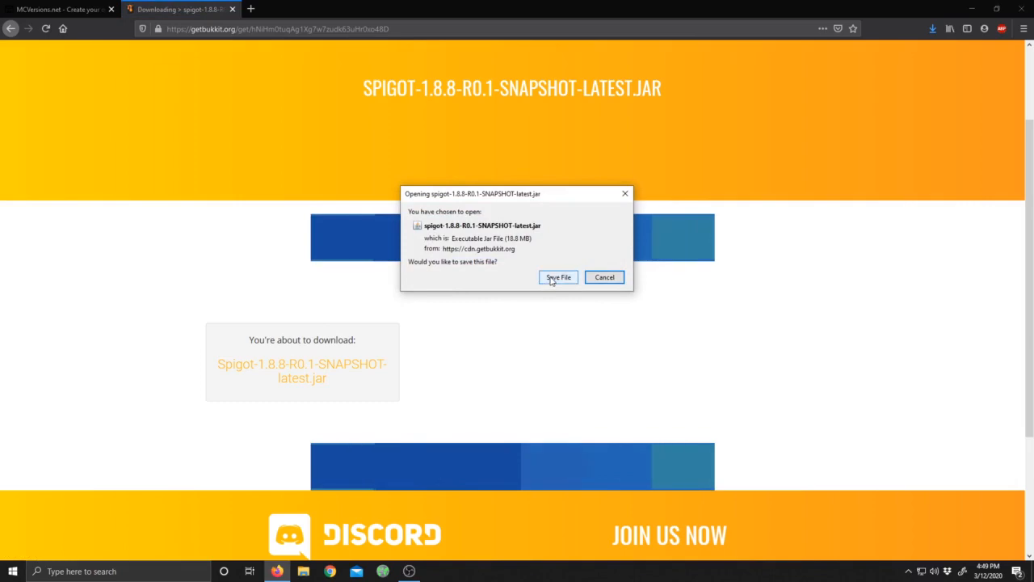
pyautogui.click(558, 277)
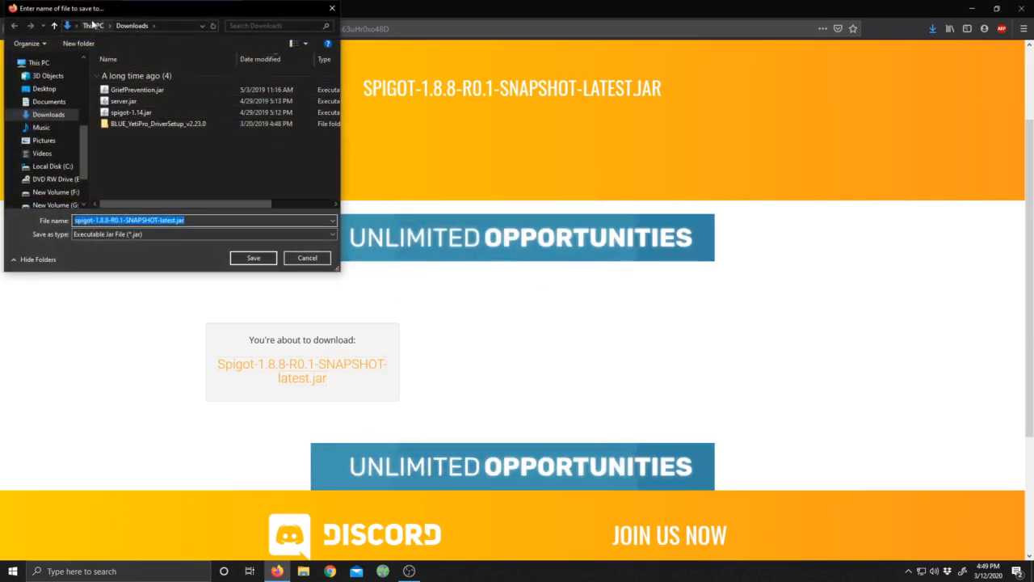
pyautogui.click(44, 88)
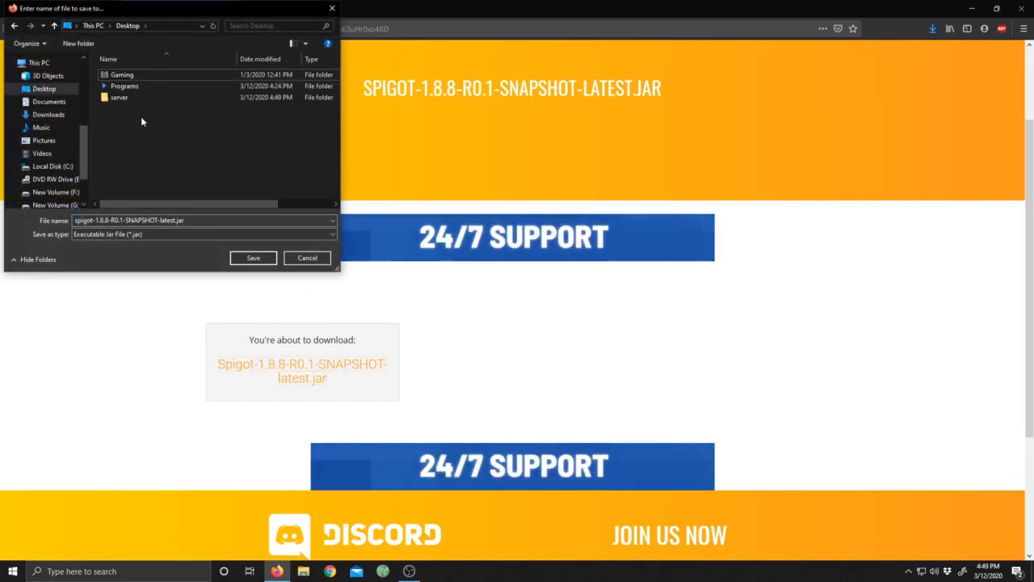
pyautogui.doubleClick(118, 97)
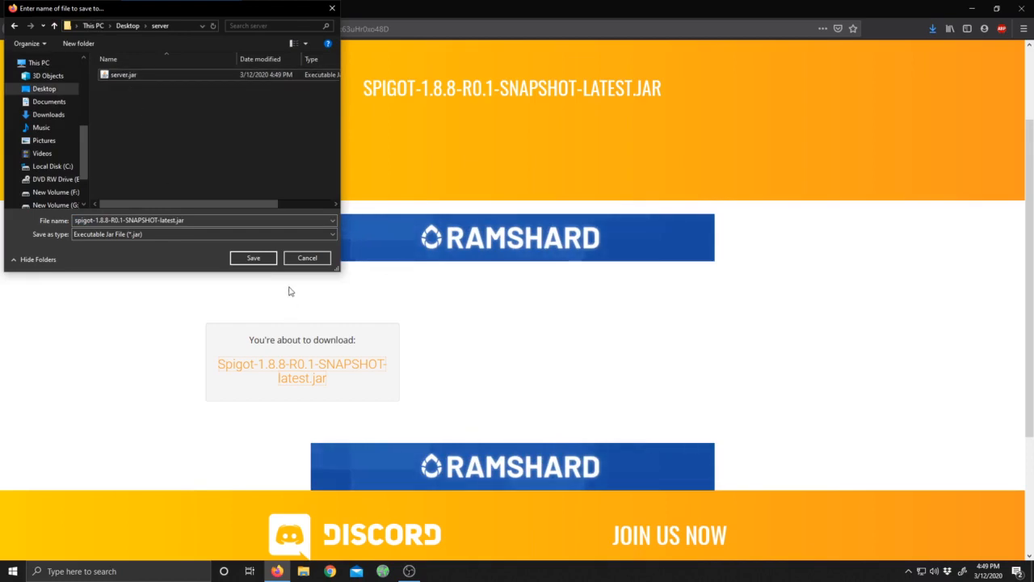
pyautogui.click(253, 258)
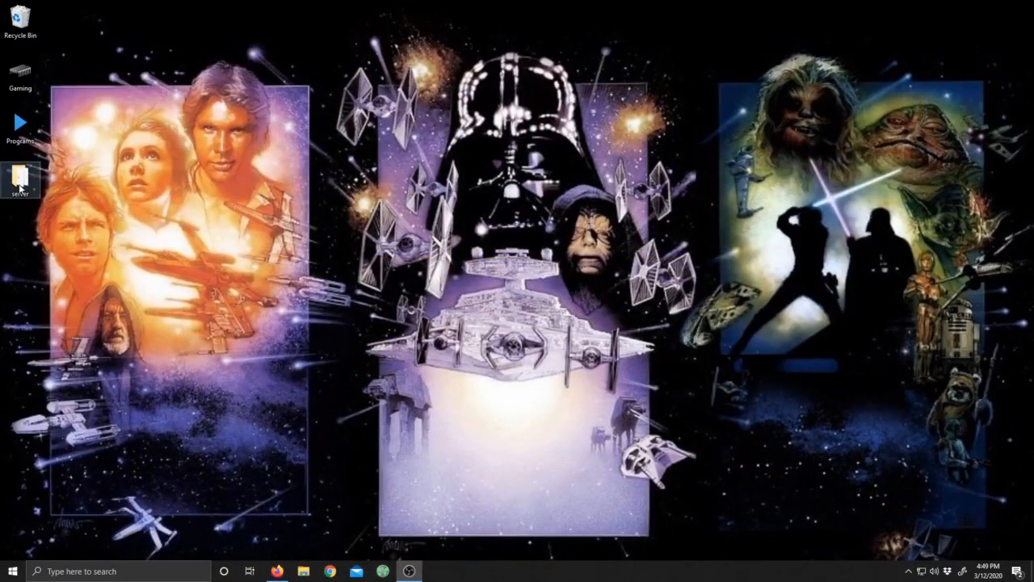
# Open the server folder and rename spigot-1.8.8-R0.1-SNAPSHOT-latest.jar to spigot.jar
pyautogui.doubleClick(20, 178)
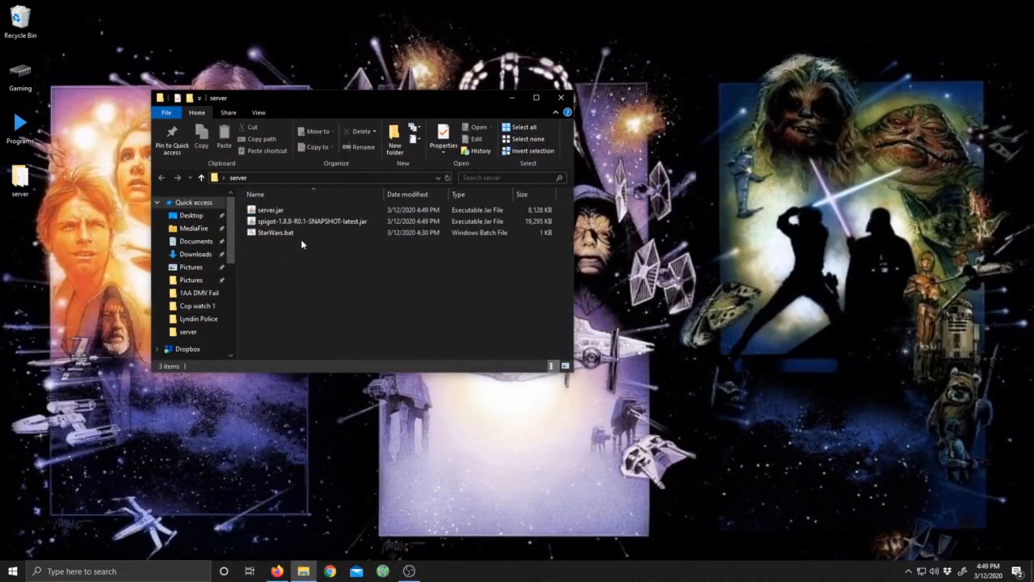
pyautogui.moveTo(315, 227)
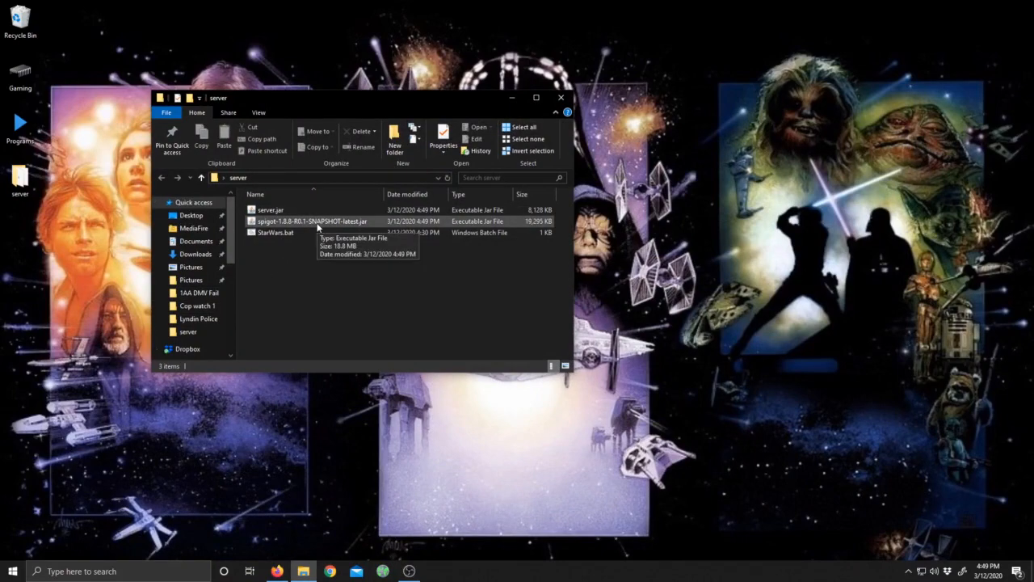
pyautogui.click(311, 221)
pyautogui.write('spigot')
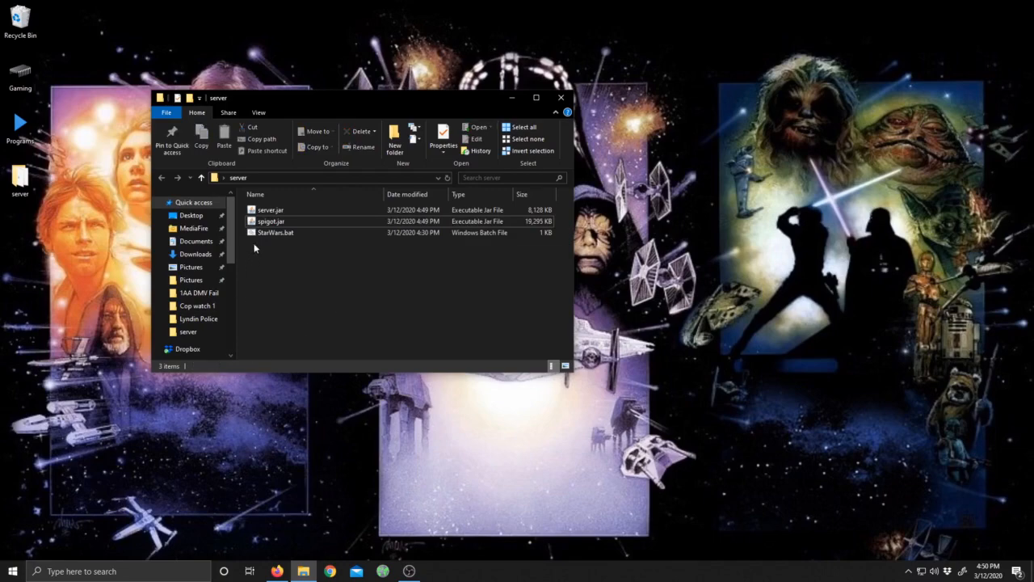
pyautogui.moveTo(275, 233)
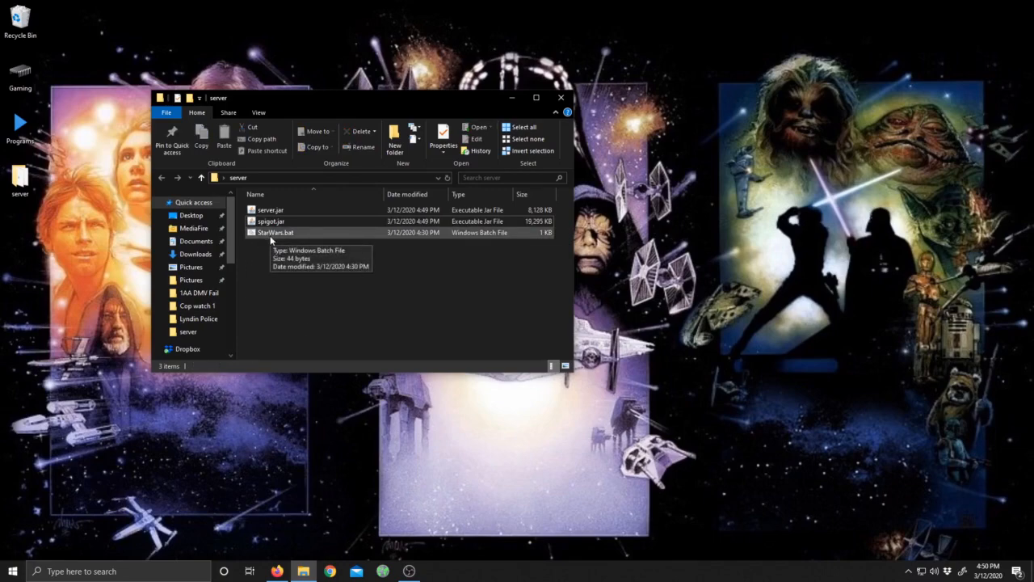
pyautogui.moveTo(276, 304)
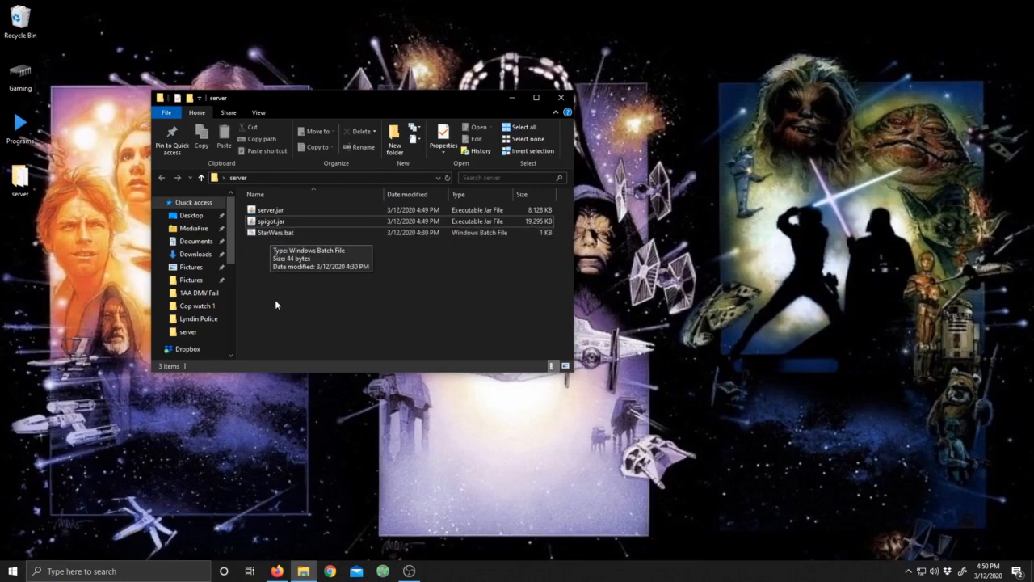
pyautogui.moveTo(285, 262)
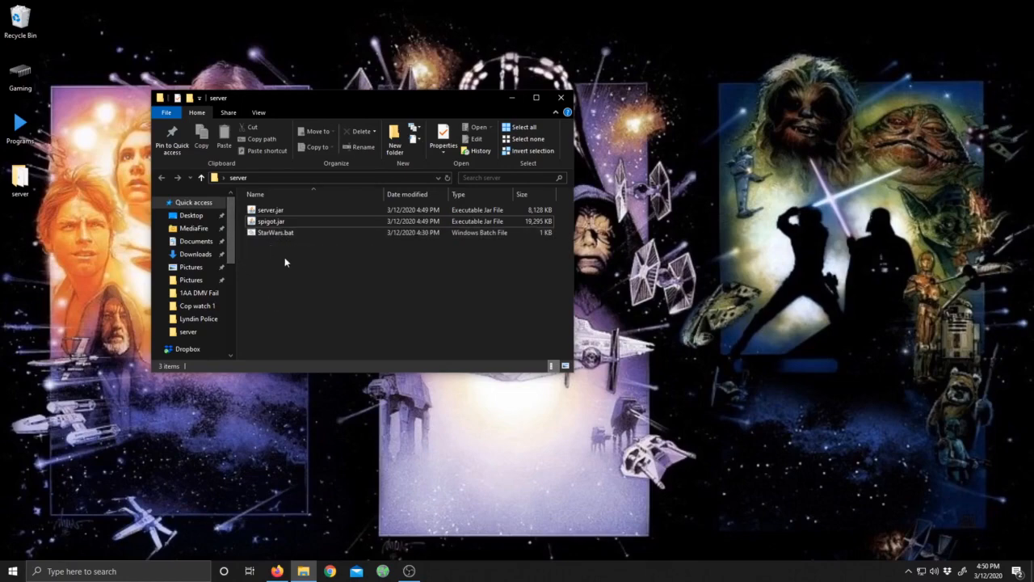
# Create a New Text Document in the server folder next to StarWars.bat
pyautogui.rightClick(284, 263)
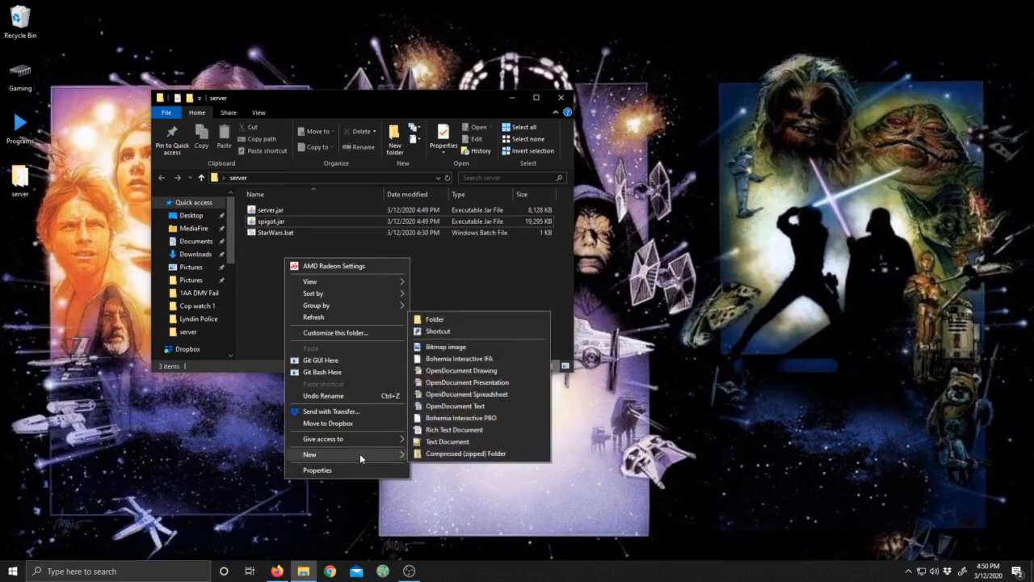
pyautogui.moveTo(447, 442)
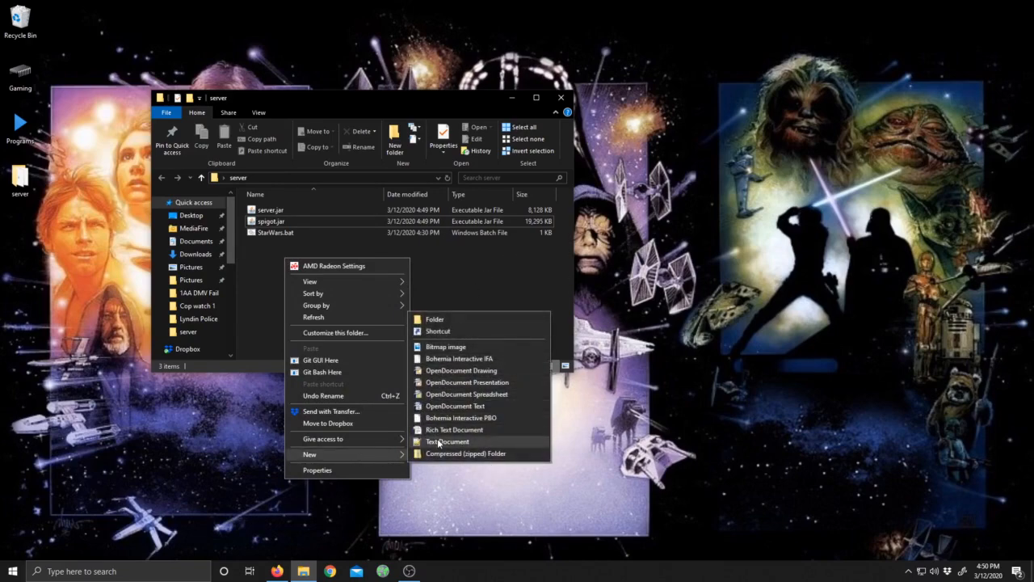
pyautogui.click(448, 441)
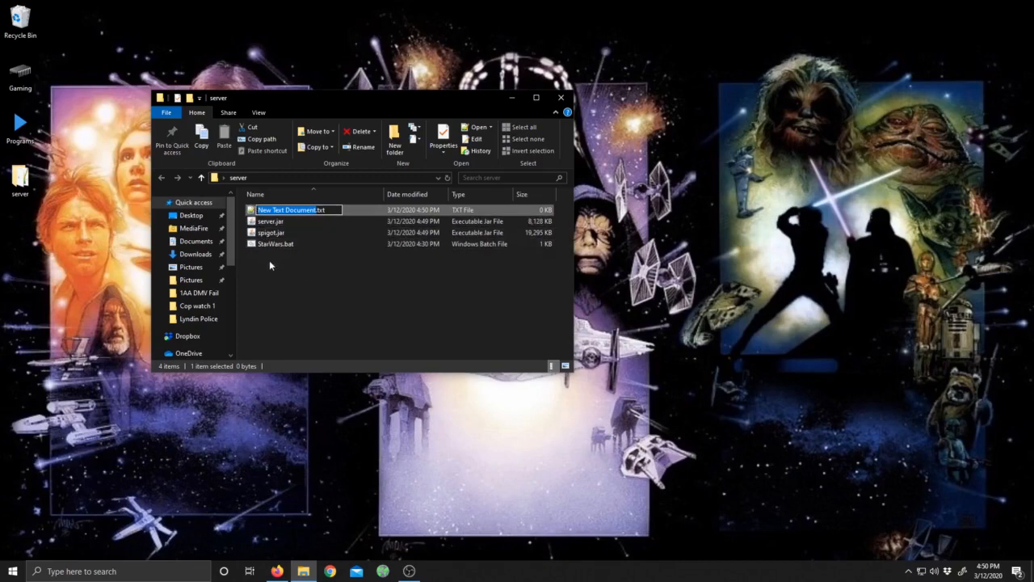
pyautogui.rightClick(275, 244)
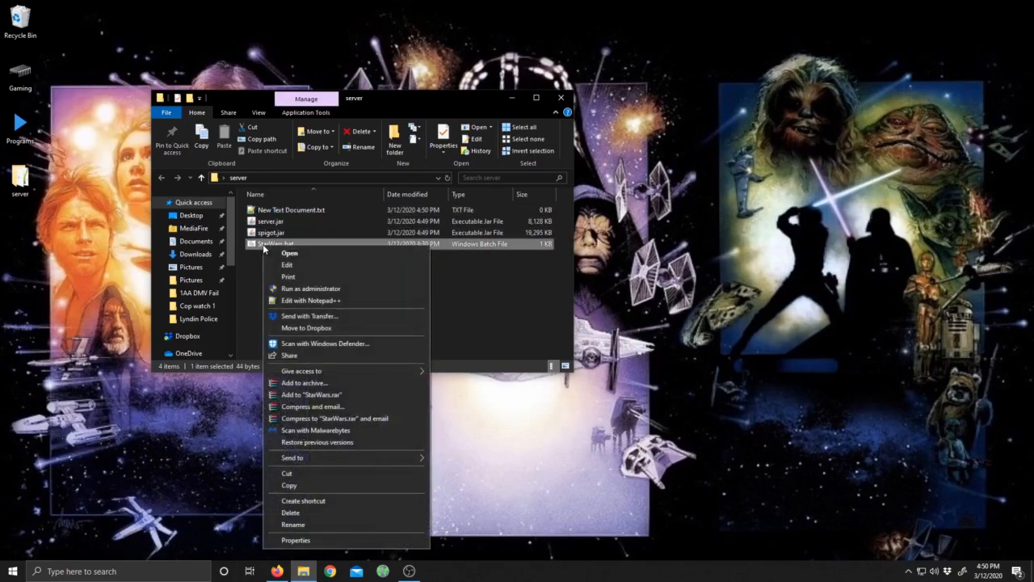
pyautogui.click(429, 170)
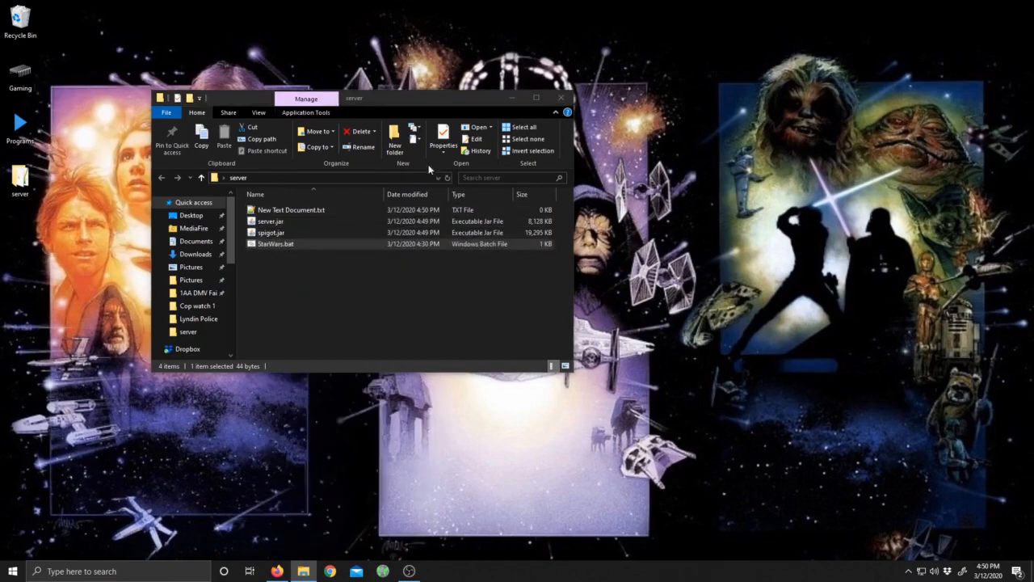
# Write 'java -Xmx4096M -jar spigot.jar -o true PAUSE' in the new text document and start Save As
pyautogui.doubleClick(291, 210)
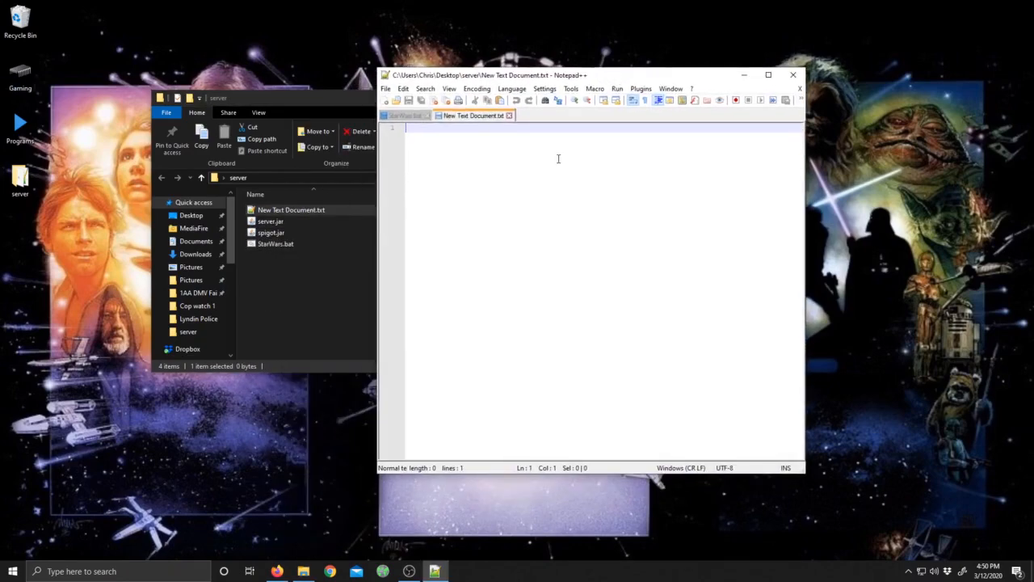
pyautogui.write('java -Xmx4096M -jar spigot.jar -o true PAUSE')
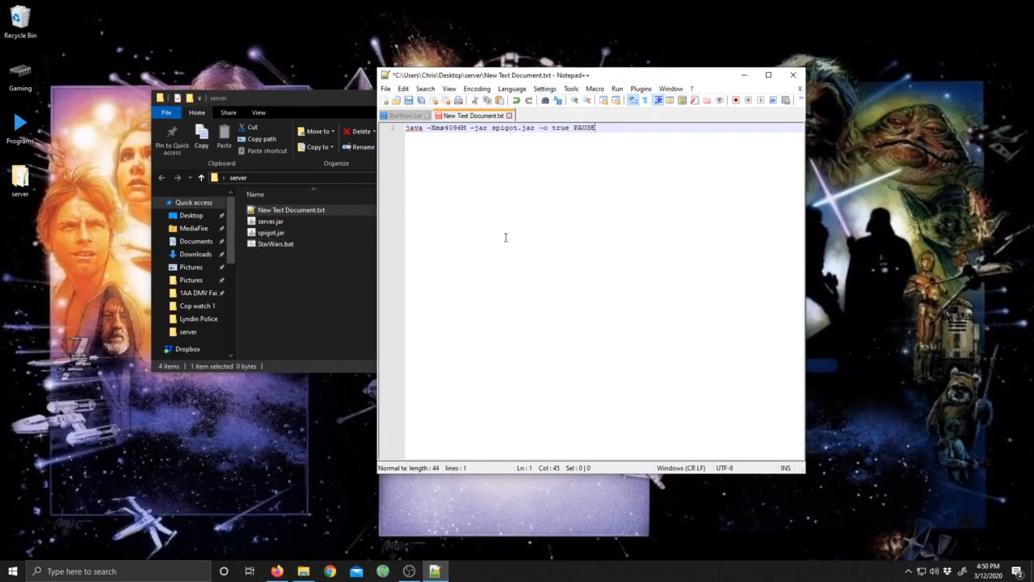
pyautogui.click(402, 88)
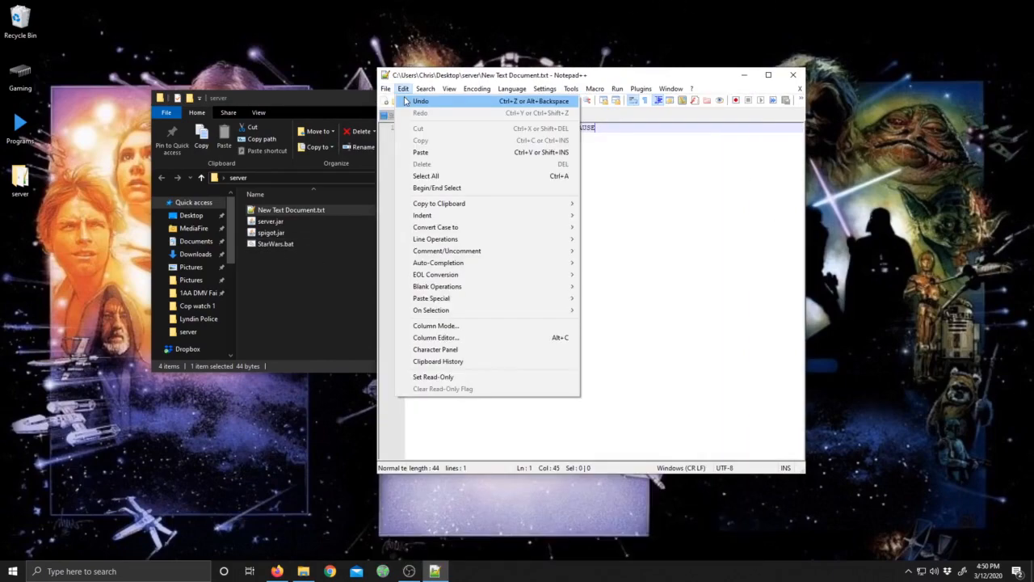
pyautogui.click(386, 88)
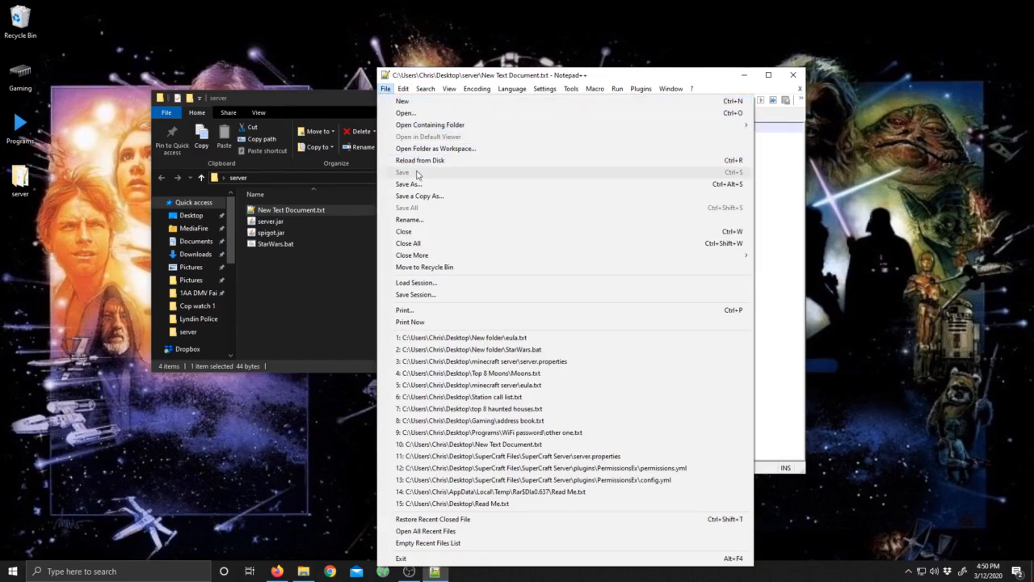
pyautogui.click(408, 184)
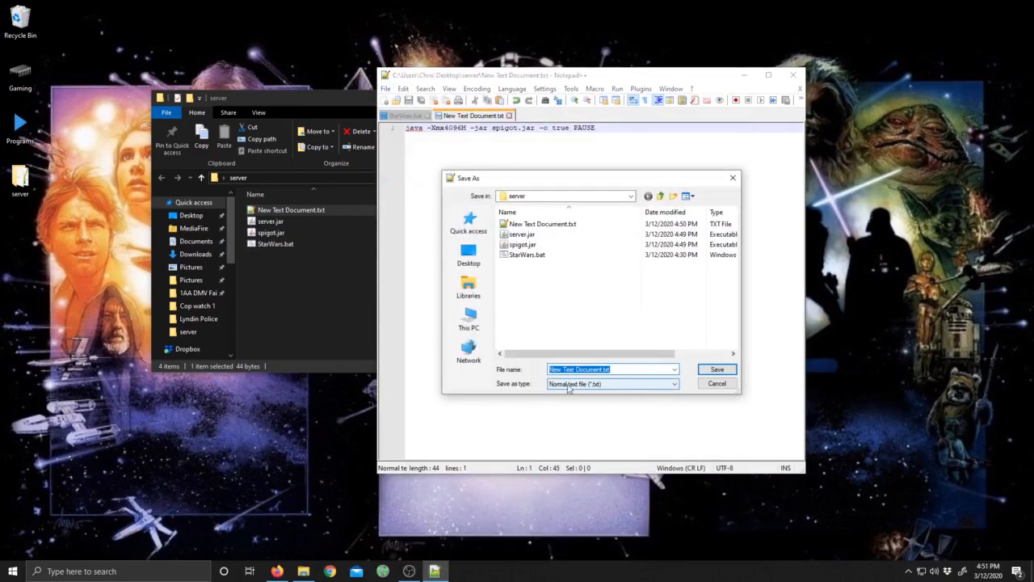
# Set Save as type to All types, name the file aSKDDHFGJ.bat, then cancel the save
pyautogui.click(675, 384)
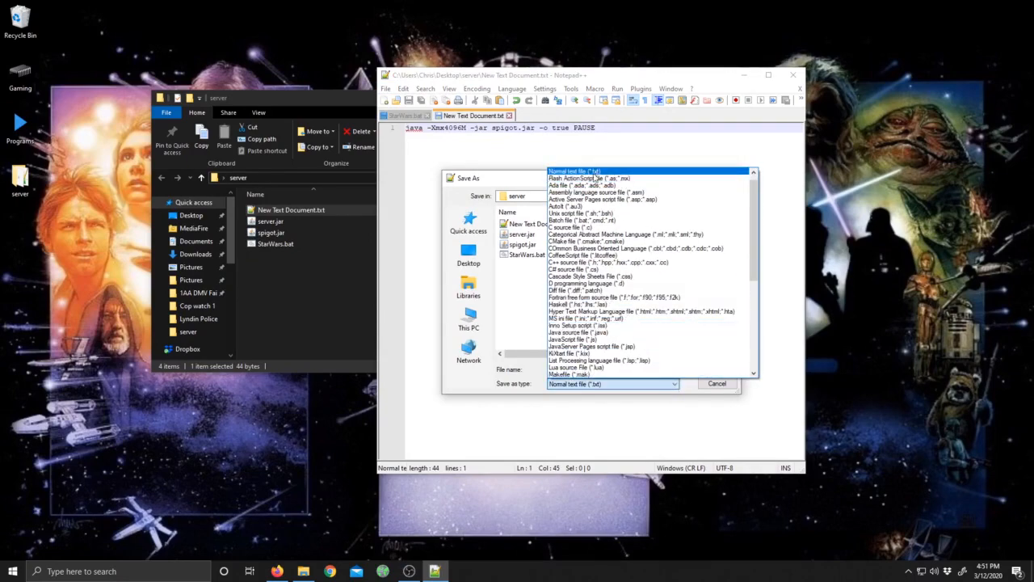
pyautogui.click(595, 375)
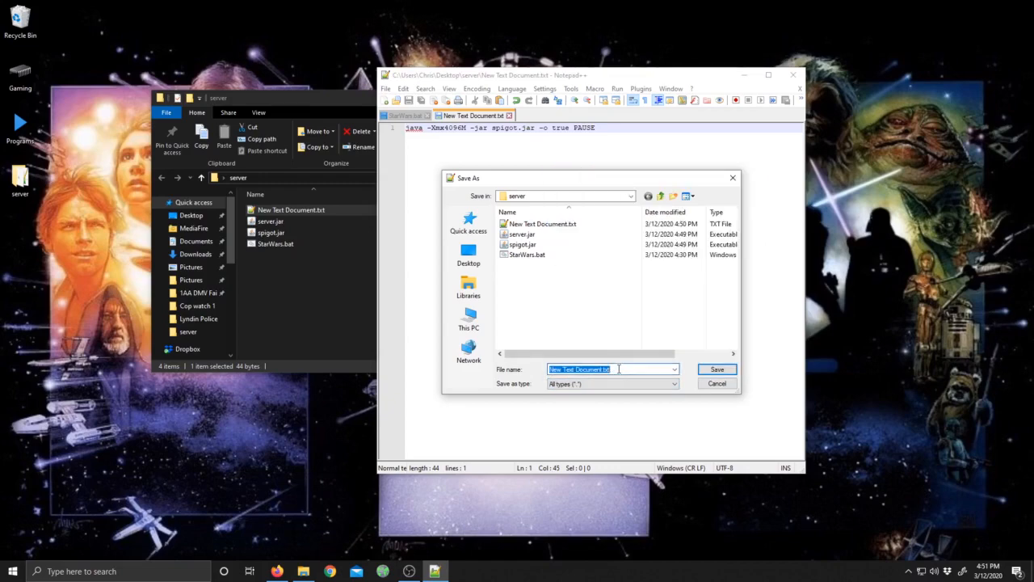
pyautogui.write('aSKDDHFGJ[POK')
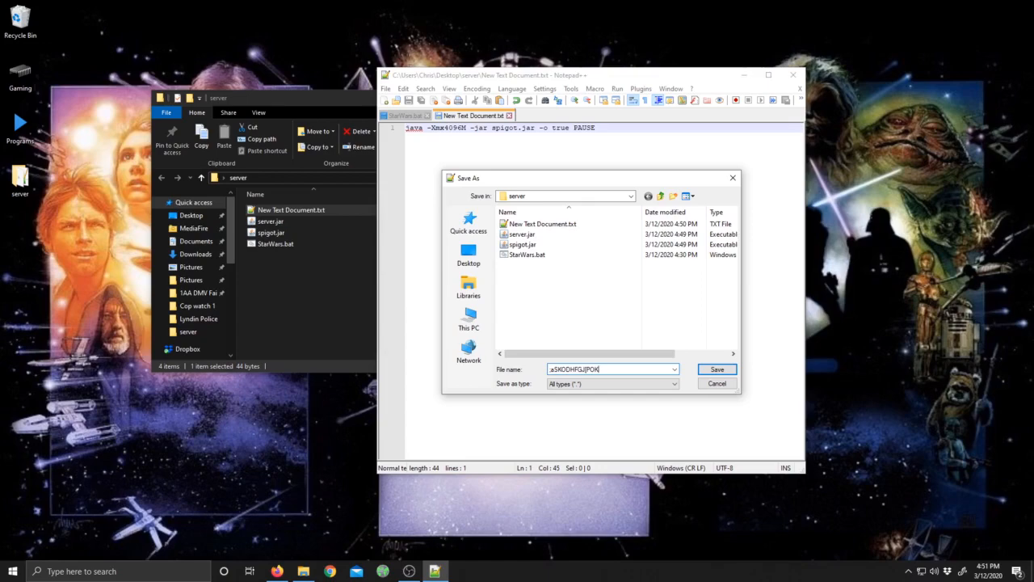
pyautogui.write('.BAT')
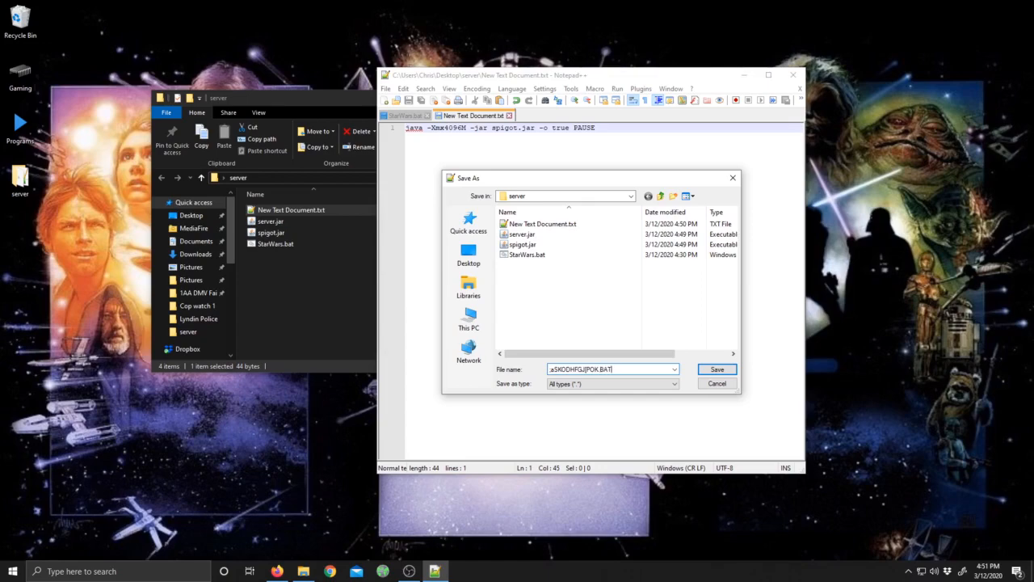
pyautogui.press('BackSpace')
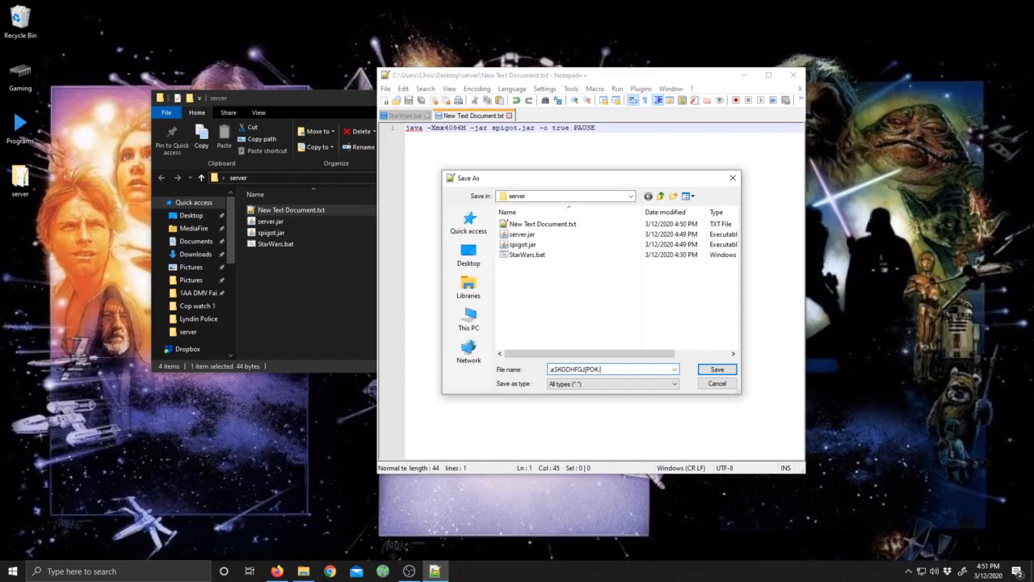
pyautogui.write('bat')
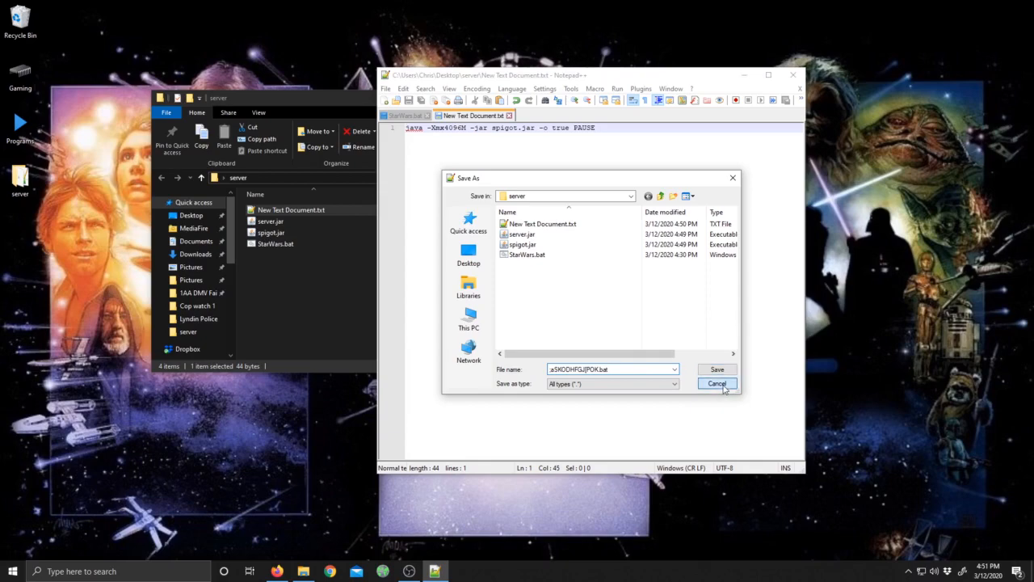
pyautogui.click(717, 383)
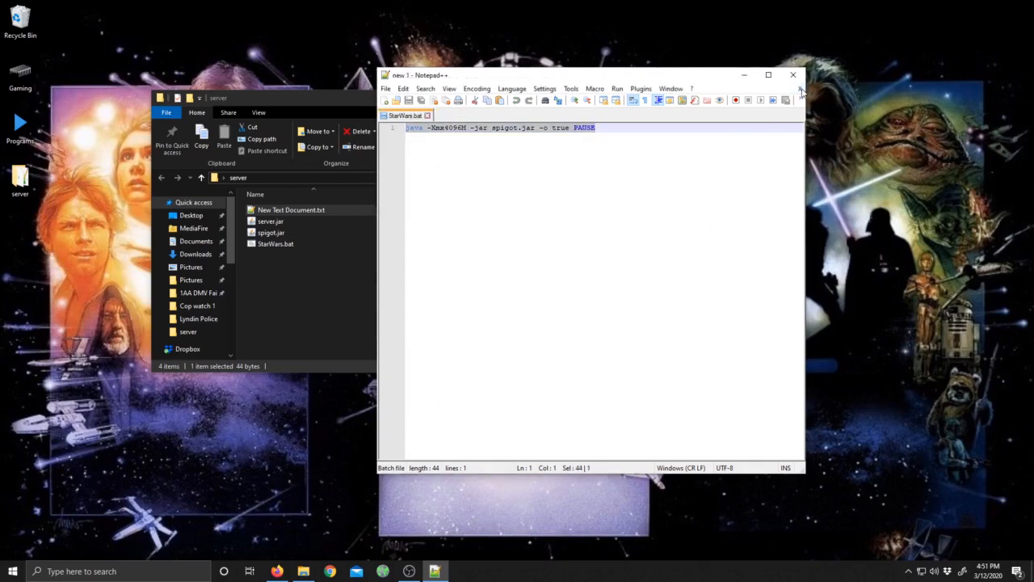
# Close Notepad++ and run StarWars.bat, generating logs, eula.txt and server.properties
pyautogui.click(793, 74)
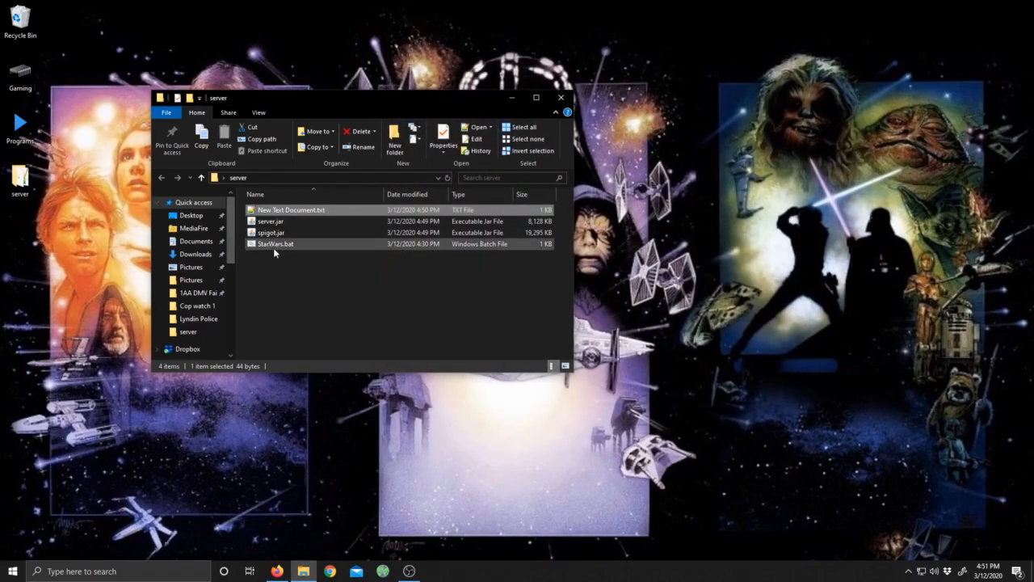
pyautogui.moveTo(269, 233)
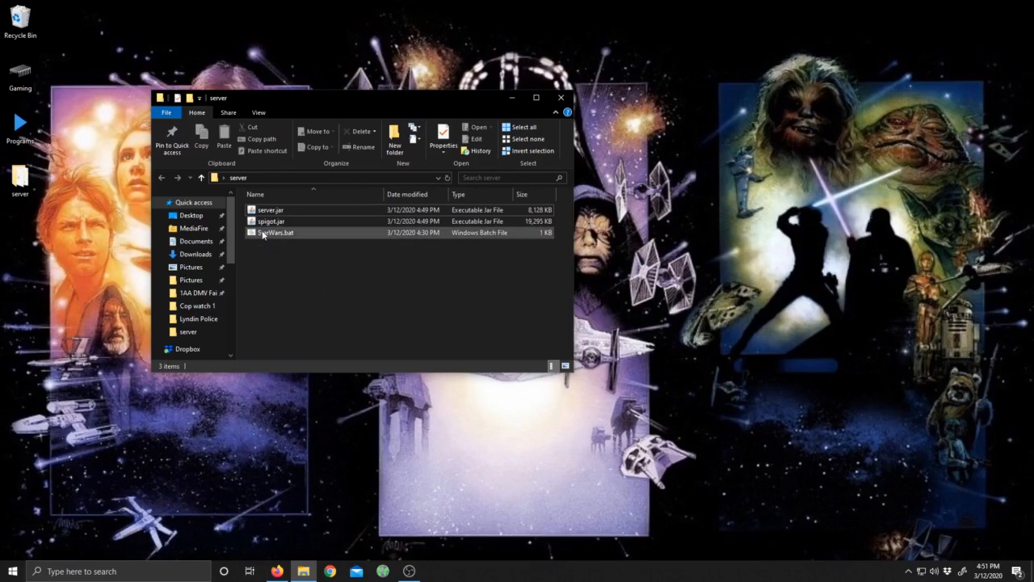
pyautogui.doubleClick(276, 233)
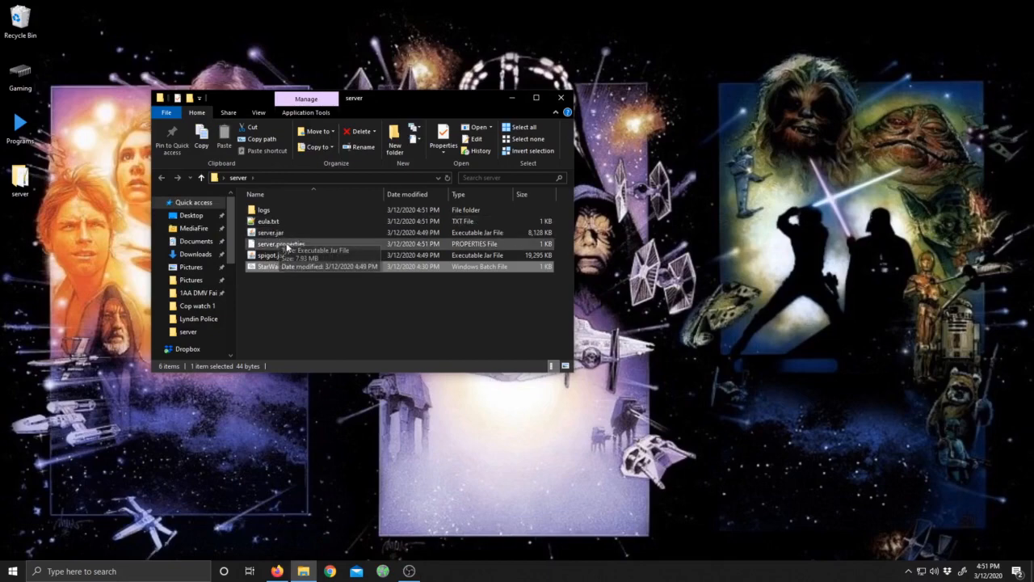
pyautogui.click(269, 221)
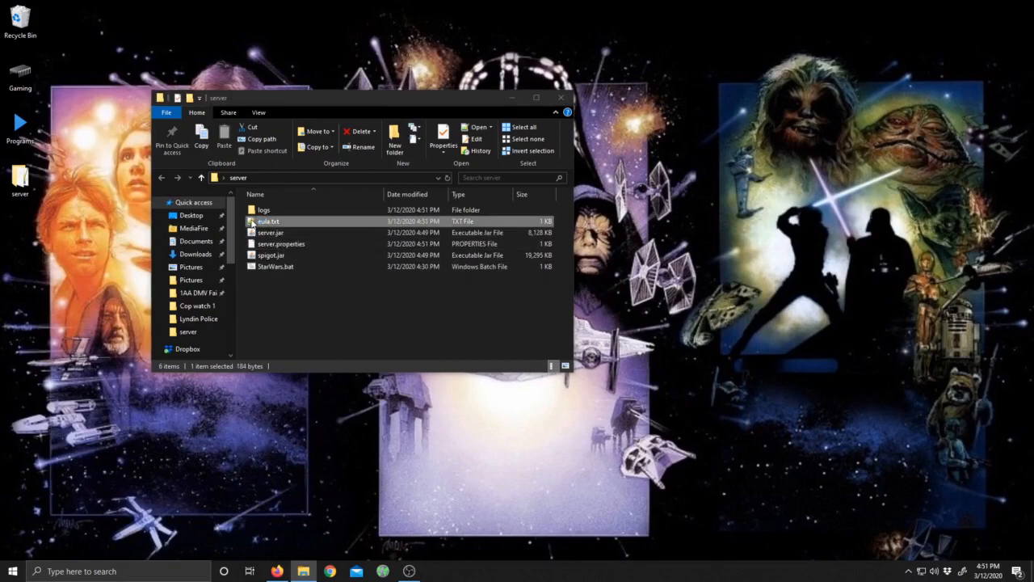
# Edit eula.txt to read eula=true, save it and close the editor
pyautogui.doubleClick(268, 221)
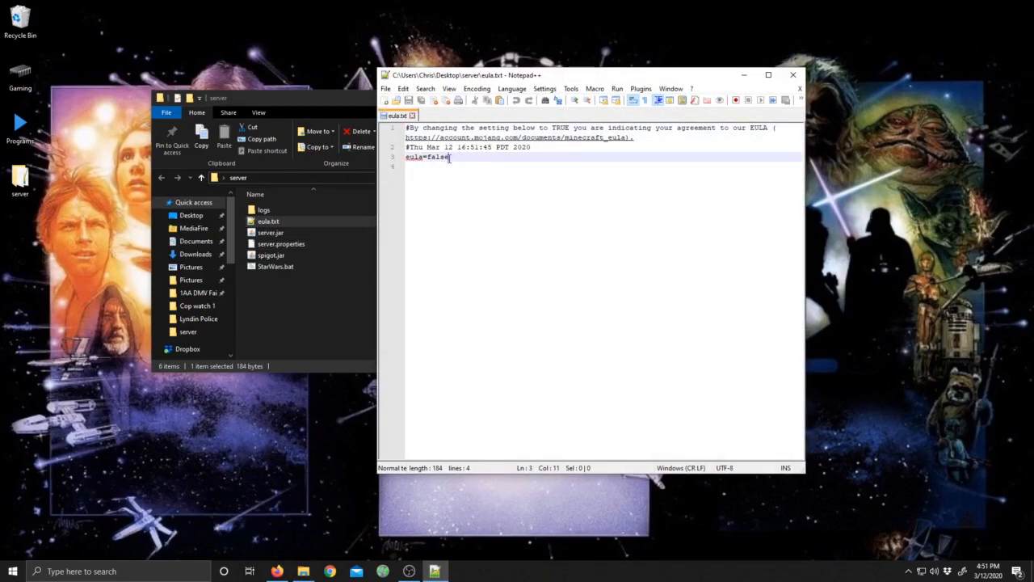
pyautogui.doubleClick(438, 157)
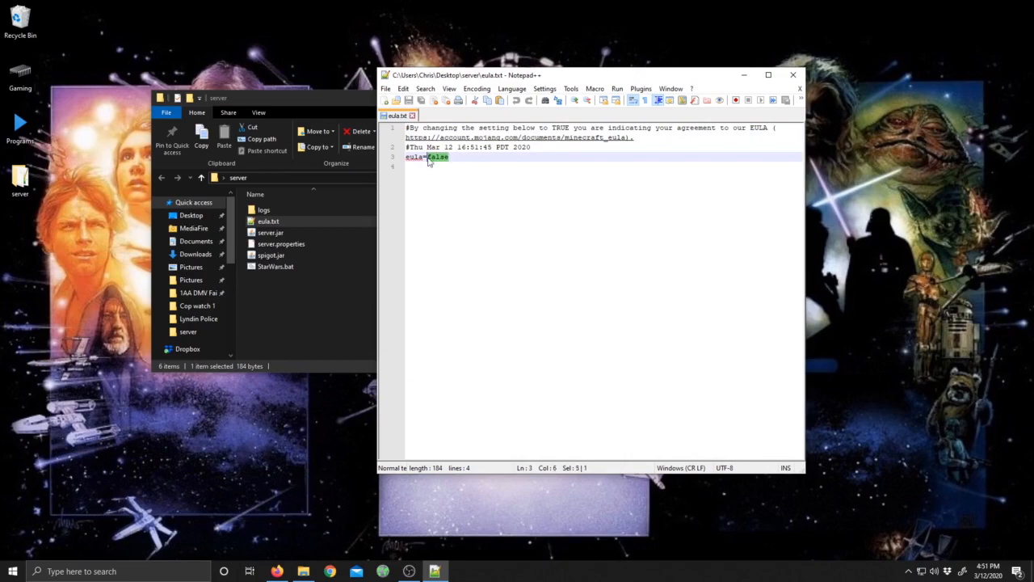
pyautogui.write('true')
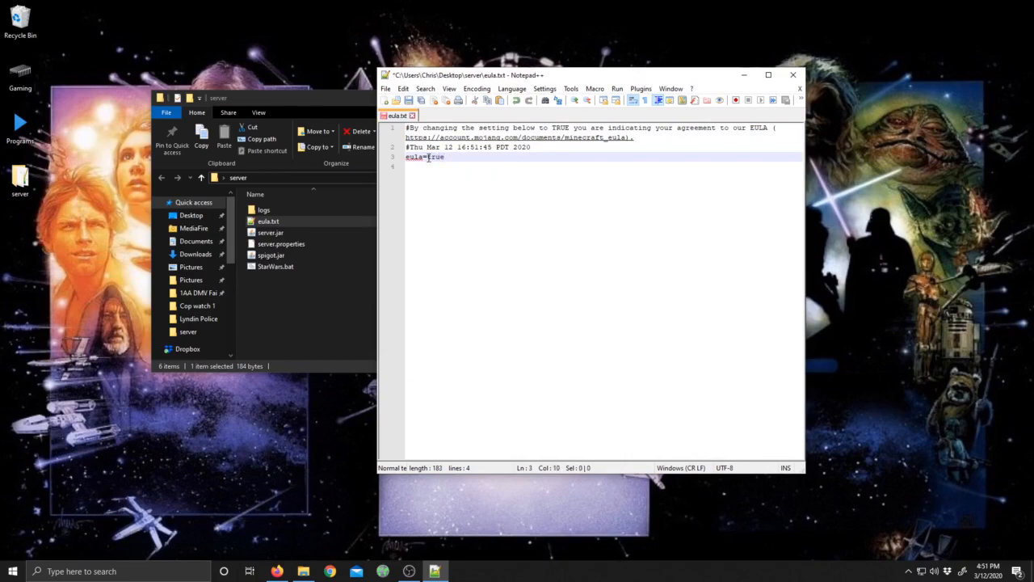
pyautogui.click(396, 100)
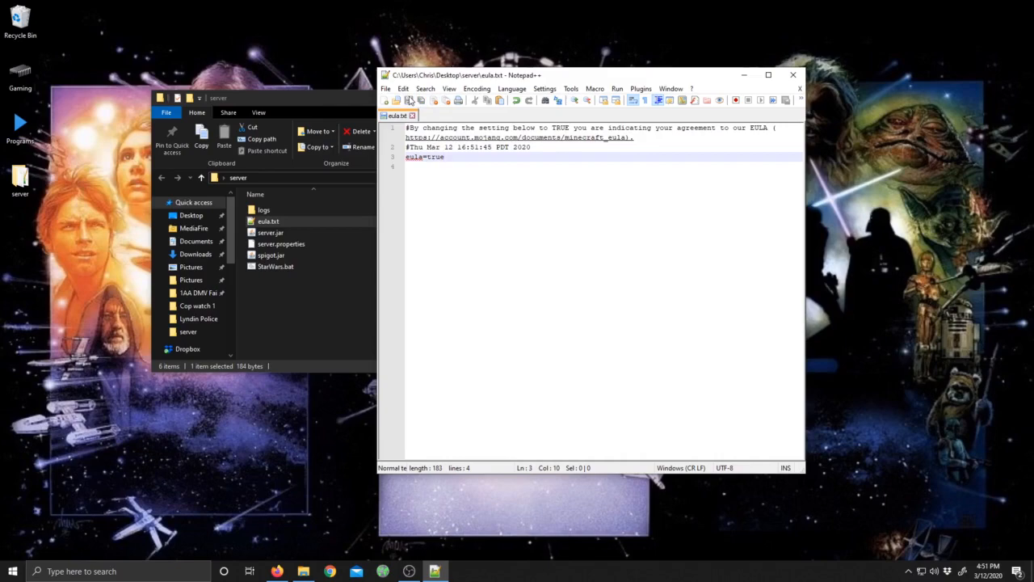
pyautogui.click(792, 74)
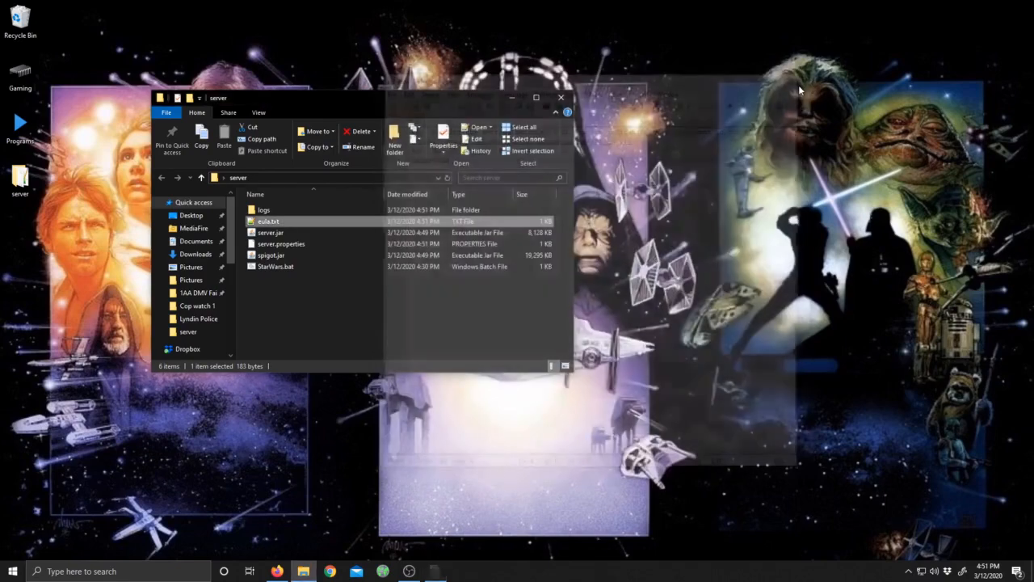
# Rerun StarWars.bat to generate world and plugins folders, then look inside the plugins folder
pyautogui.click(275, 266)
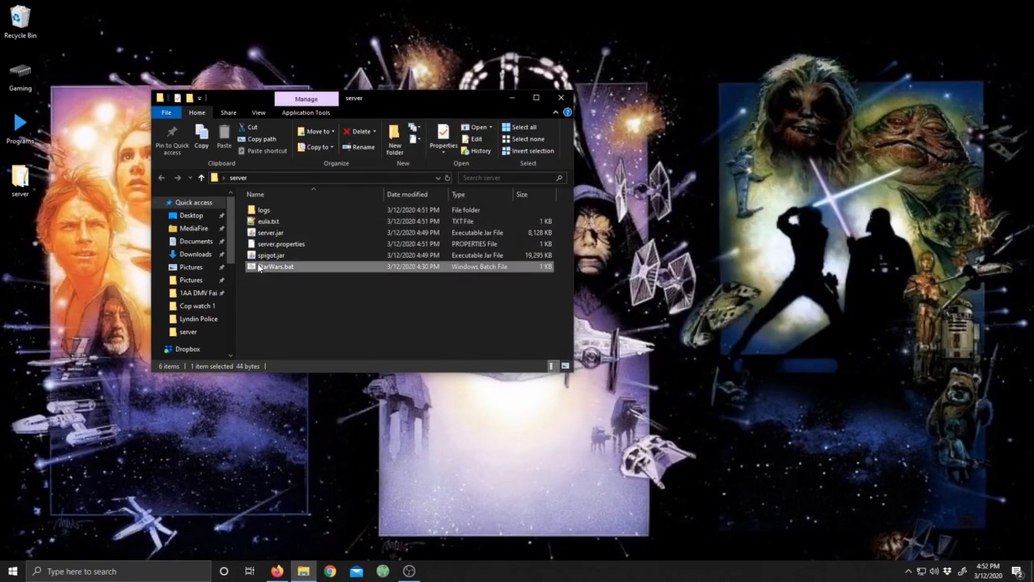
pyautogui.doubleClick(276, 267)
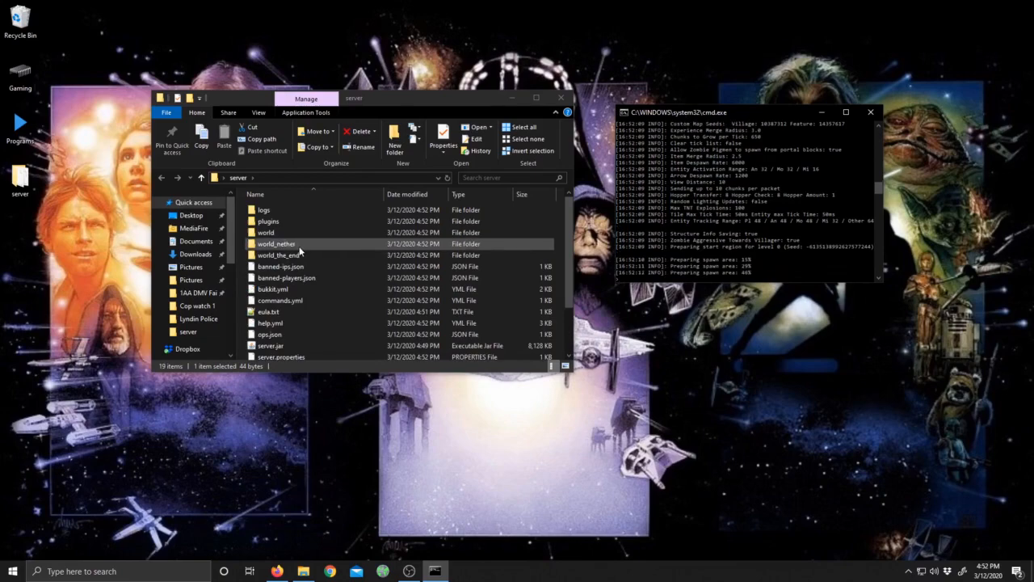
pyautogui.click(268, 221)
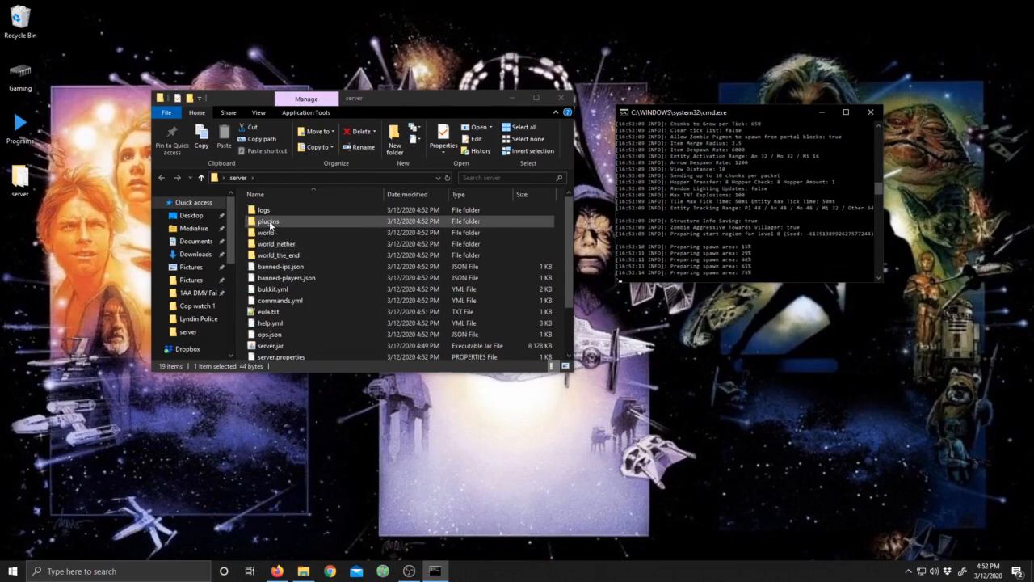
pyautogui.doubleClick(268, 221)
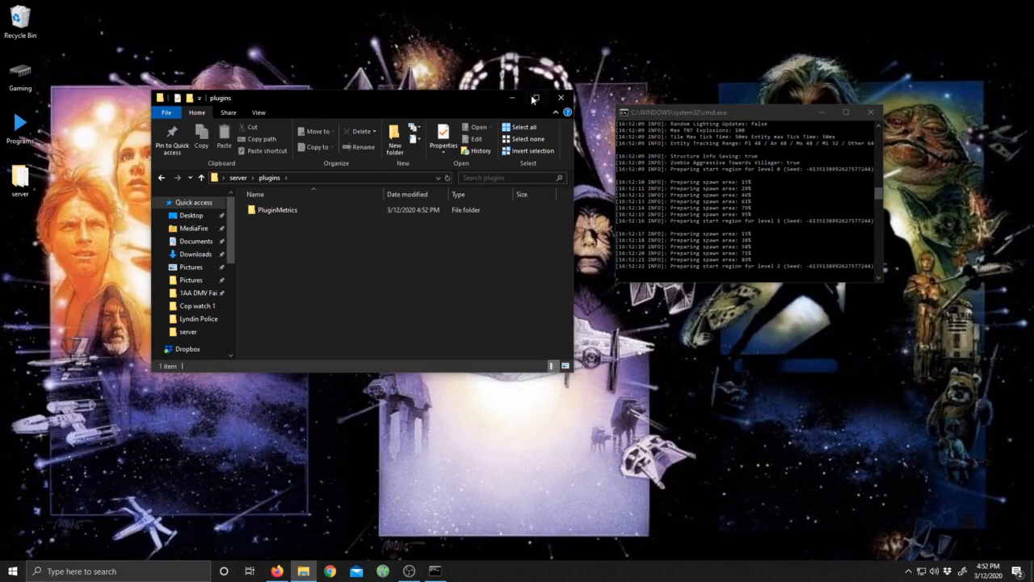
pyautogui.click(238, 177)
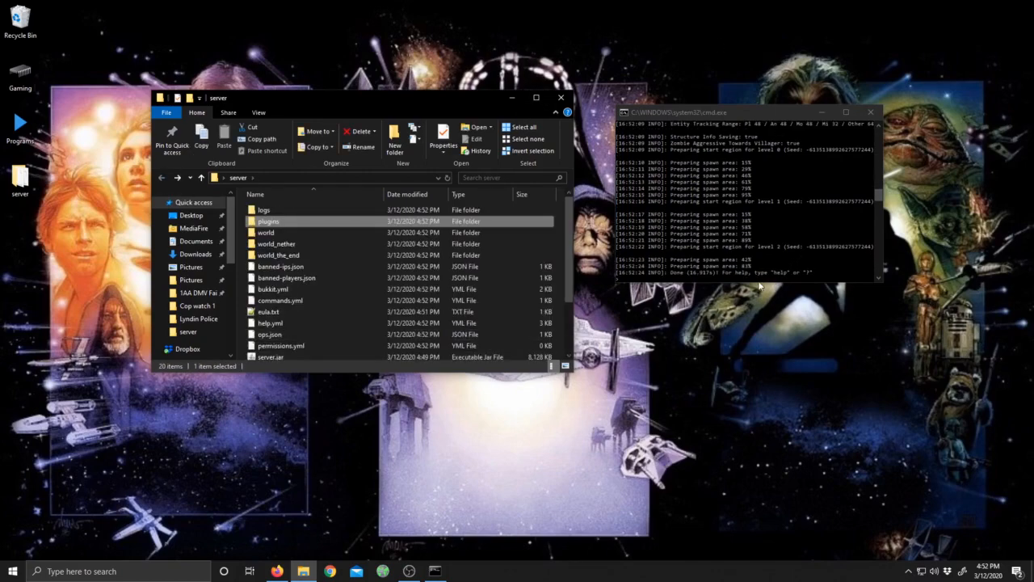
pyautogui.moveTo(758, 279)
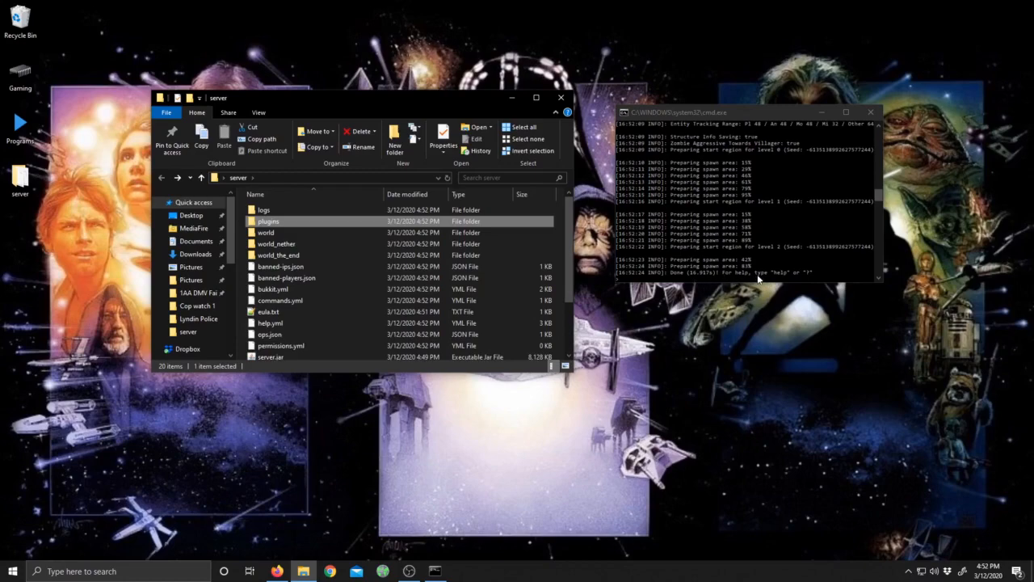
pyautogui.moveTo(805, 276)
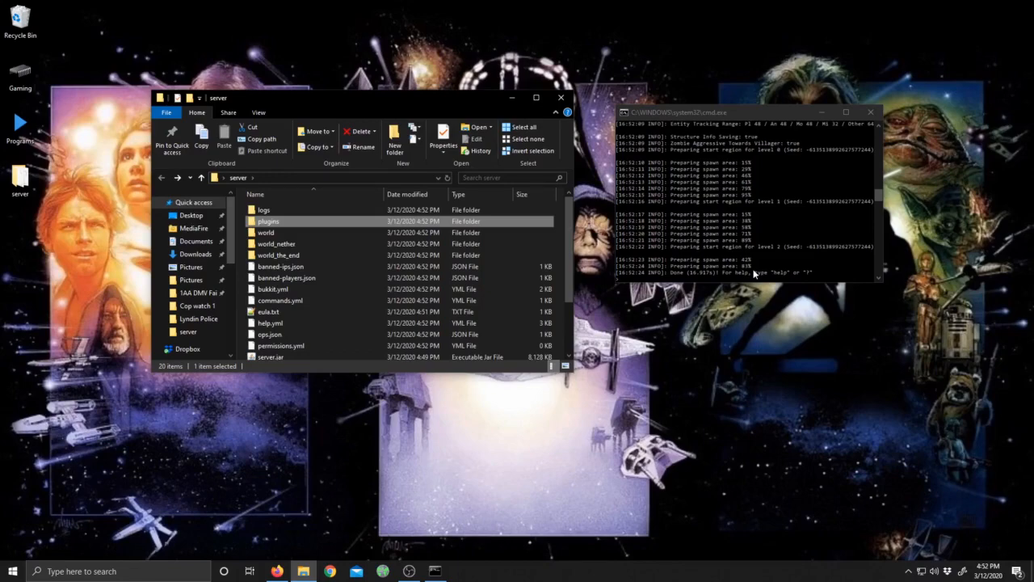
pyautogui.moveTo(588, 87)
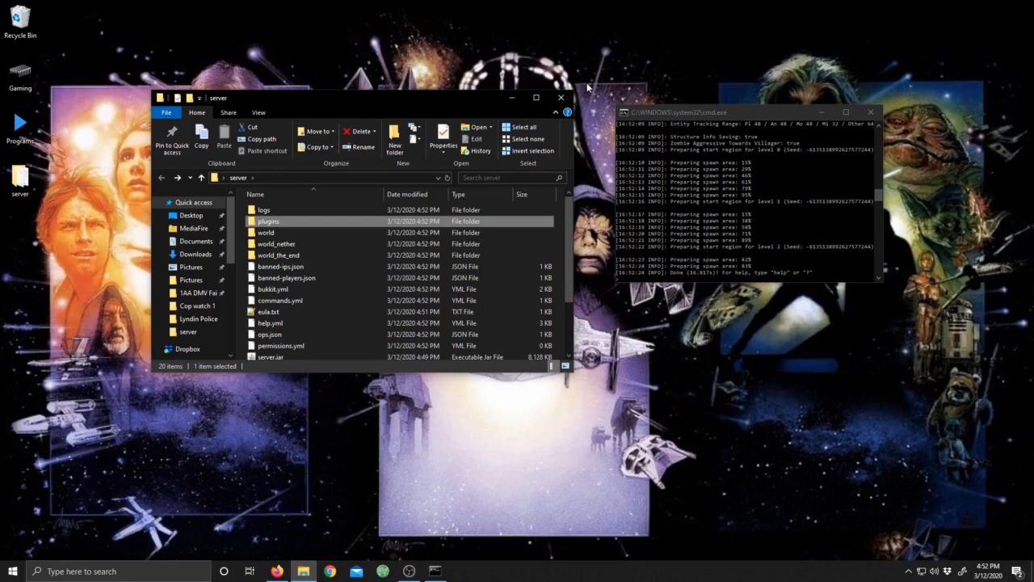